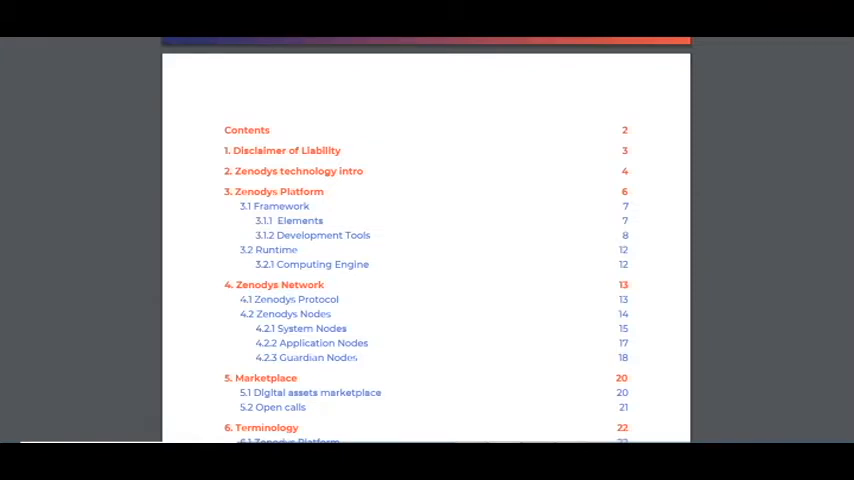
{"action": "scroll", "scroll_direction": "down", "scroll_amount": 3}
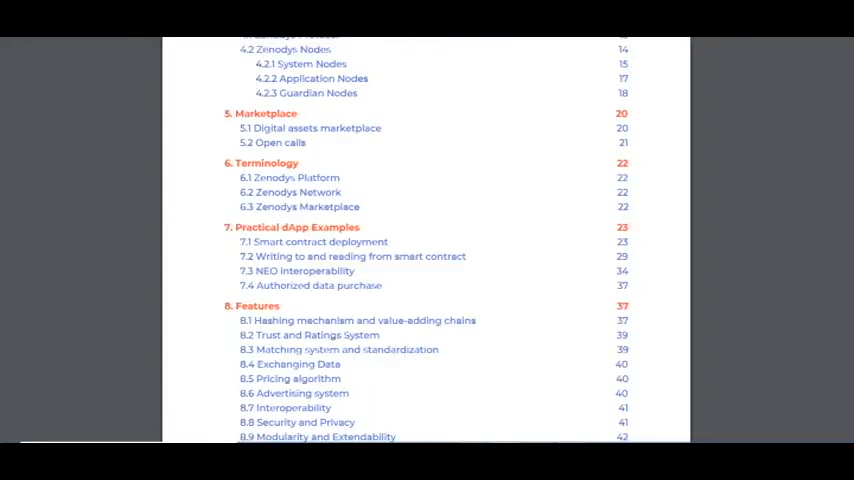
{"action": "scroll", "scroll_direction": "up", "scroll_amount": 3}
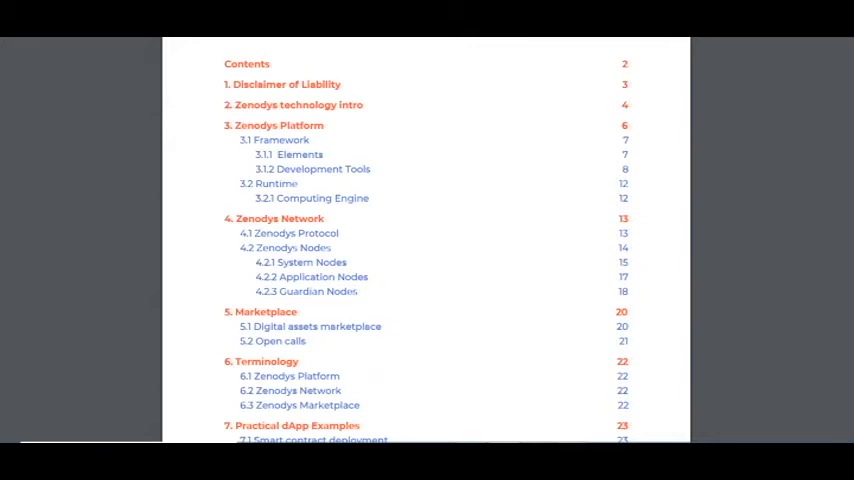
{"action": "scroll", "scroll_direction": "down", "scroll_amount": 3}
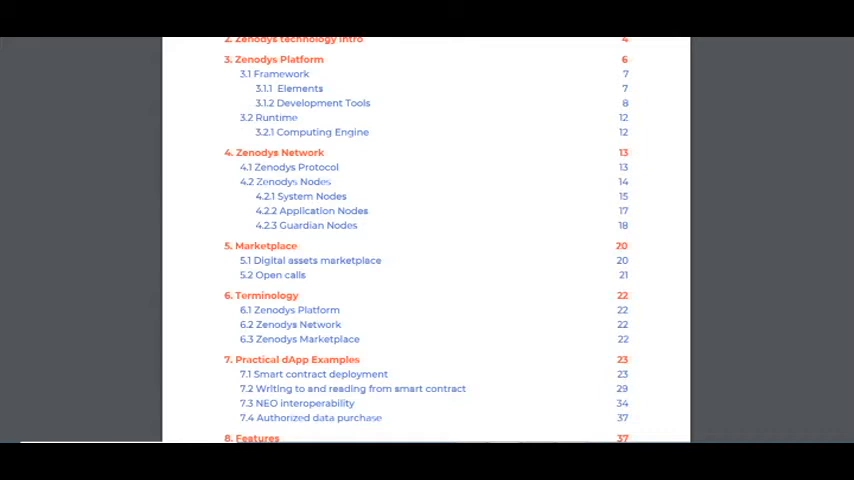
{"action": "scroll", "scroll_direction": "down", "scroll_amount": 3}
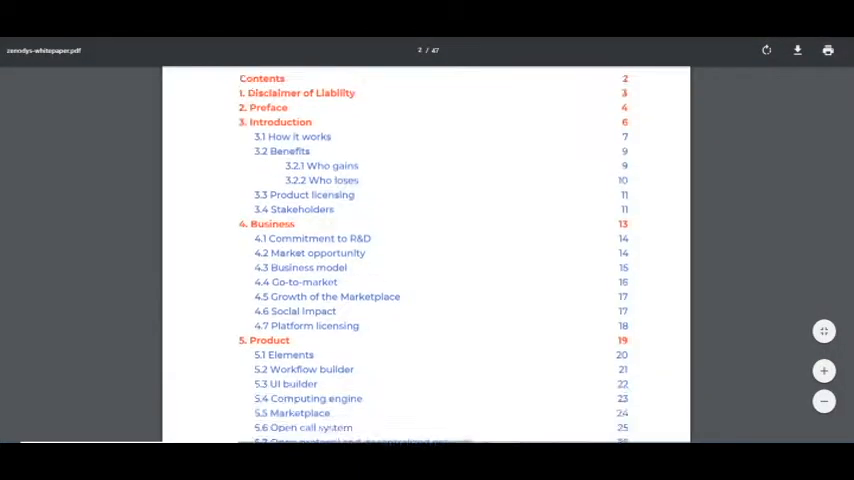
{"action": "scroll", "scroll_direction": "down", "scroll_amount": 3}
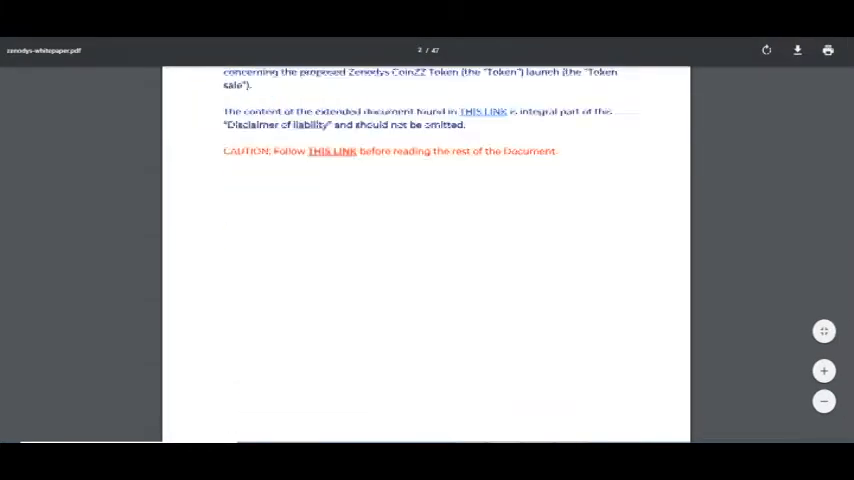
{"action": "scroll", "scroll_direction": "down", "scroll_amount": 3}
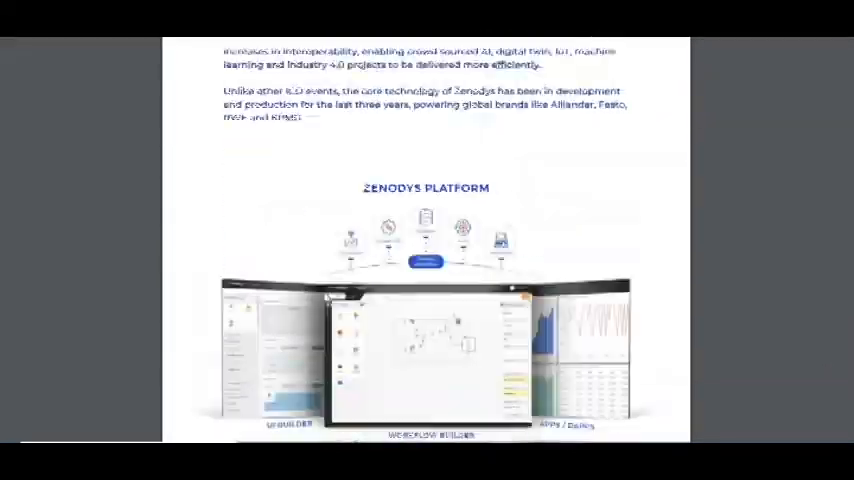
{"action": "scroll", "scroll_direction": "down", "scroll_amount": 3}
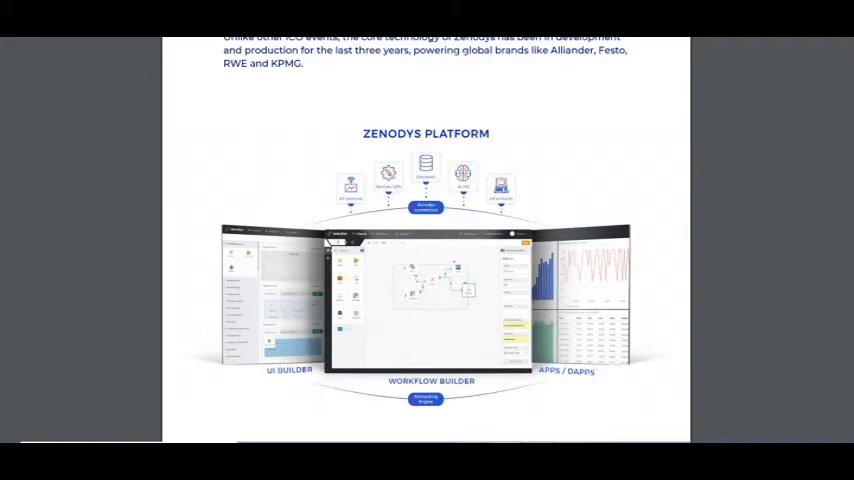
{"action": "scroll", "scroll_direction": "down", "scroll_amount": 3}
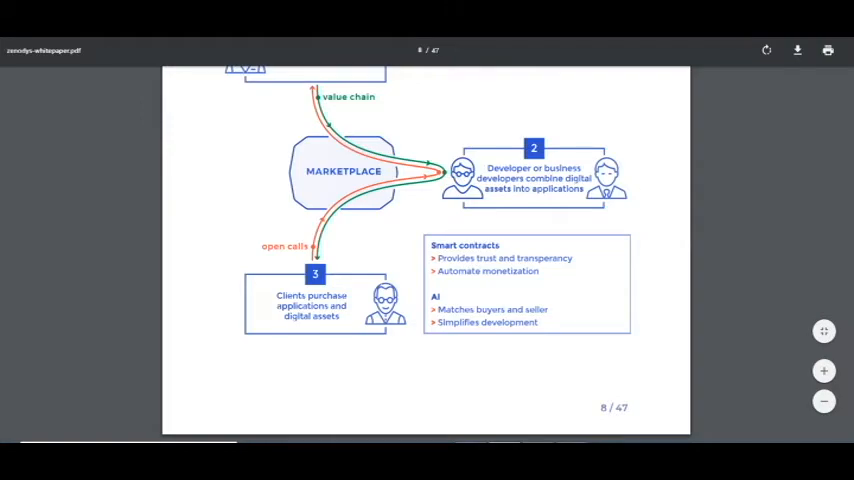
{"action": "scroll", "scroll_direction": "down", "scroll_amount": 3}
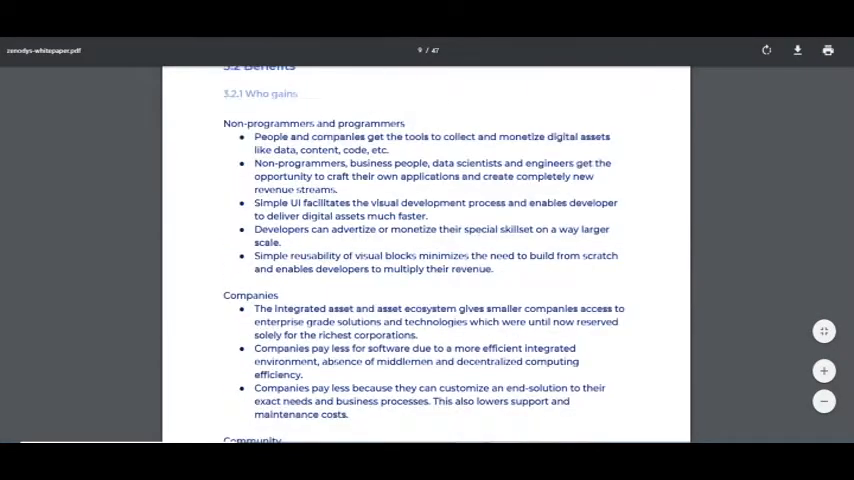
{"action": "scroll", "scroll_direction": "down", "scroll_amount": 3}
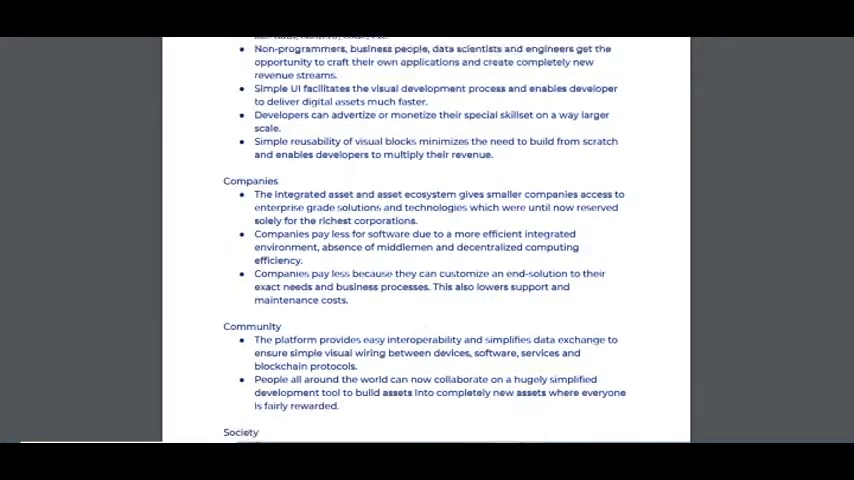
{"action": "scroll", "scroll_direction": "down", "scroll_amount": 3}
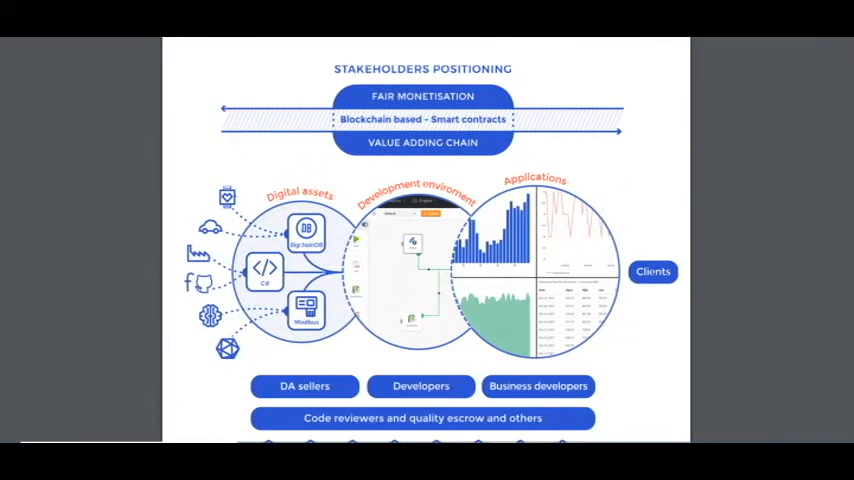
{"action": "scroll", "scroll_direction": "down", "scroll_amount": 3}
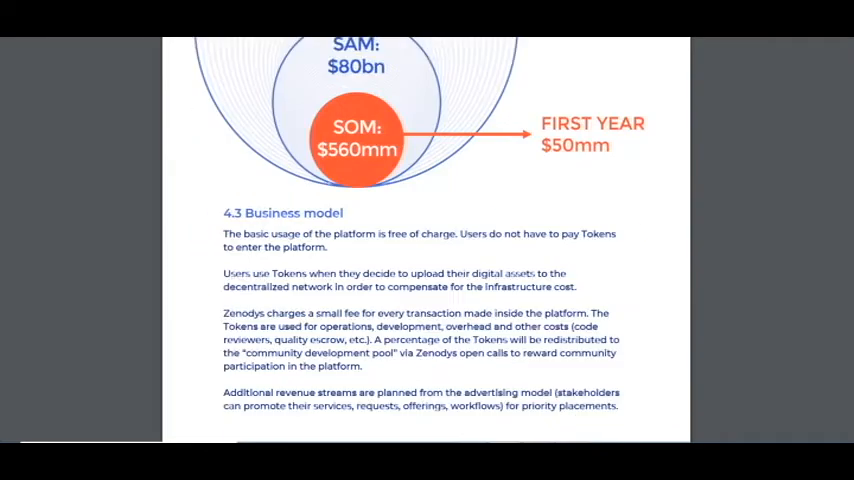
{"action": "scroll", "scroll_direction": "down", "scroll_amount": 3}
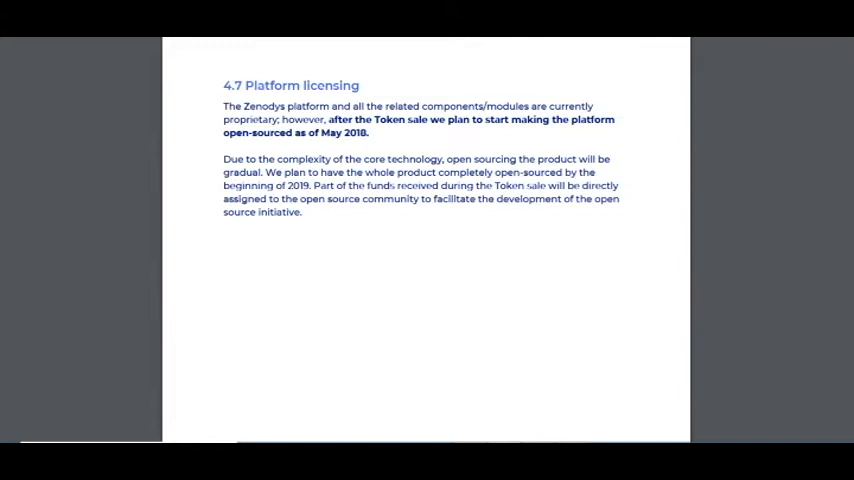
{"action": "scroll", "scroll_direction": "down", "scroll_amount": 3}
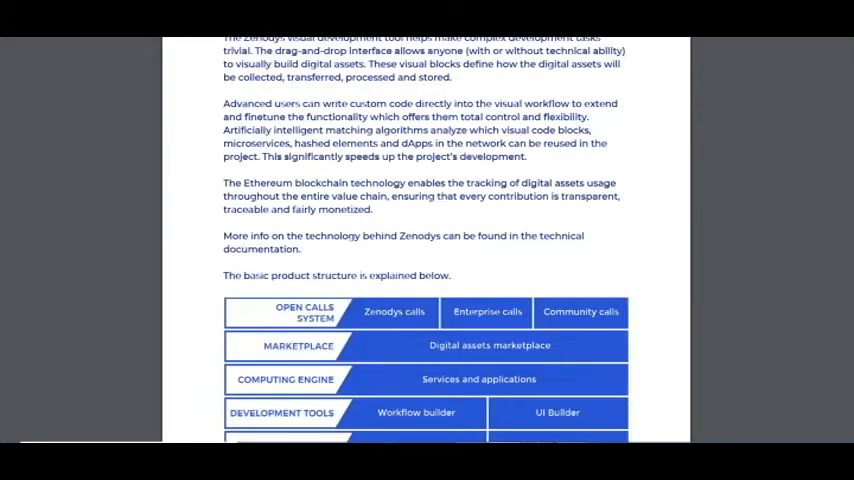
{"action": "scroll", "scroll_direction": "down", "scroll_amount": 3}
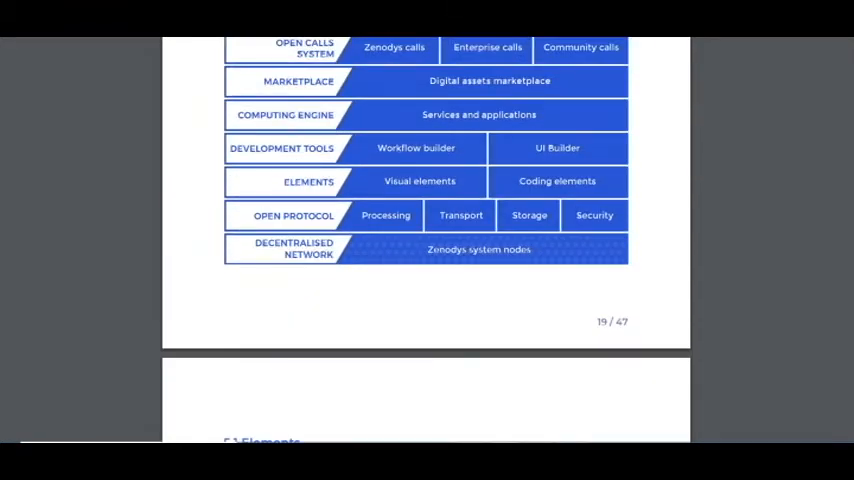
{"action": "scroll", "scroll_direction": "up", "scroll_amount": 3}
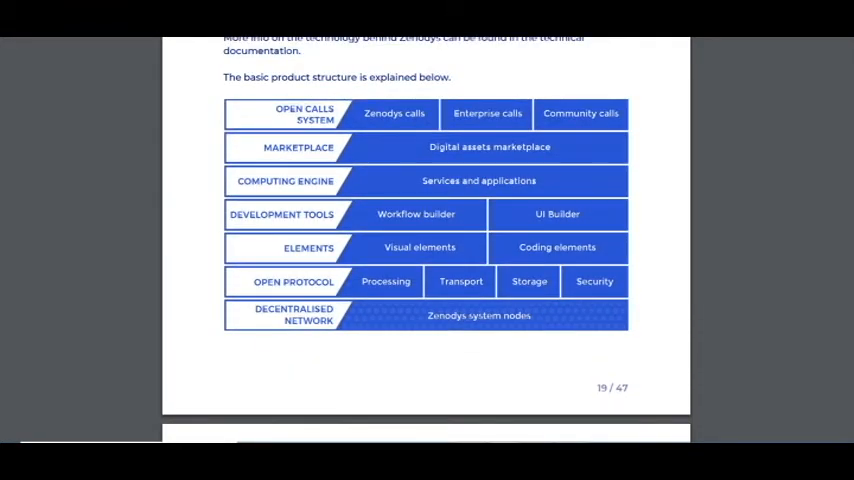
{"action": "scroll", "scroll_direction": "down", "scroll_amount": 3}
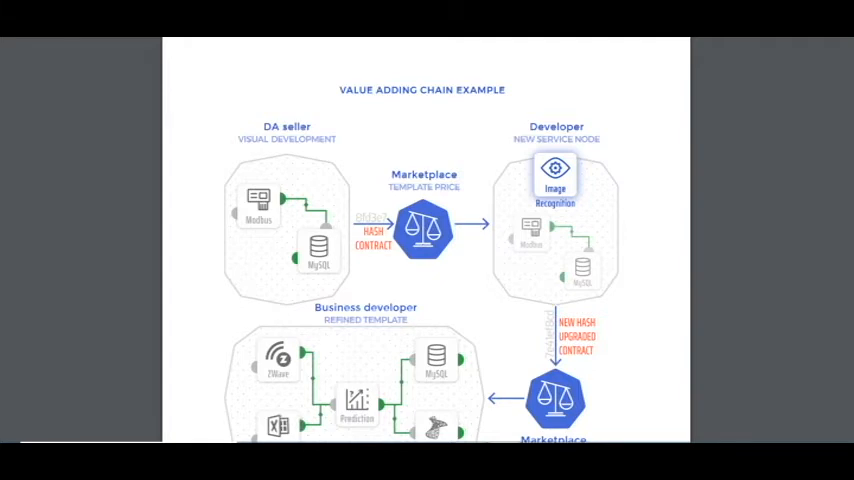
{"action": "scroll", "scroll_direction": "down", "scroll_amount": 3}
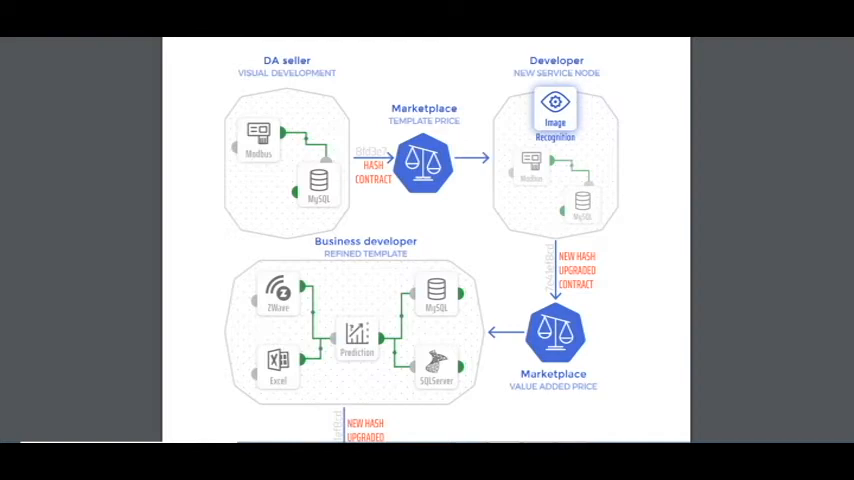
{"action": "scroll", "scroll_direction": "down", "scroll_amount": 3}
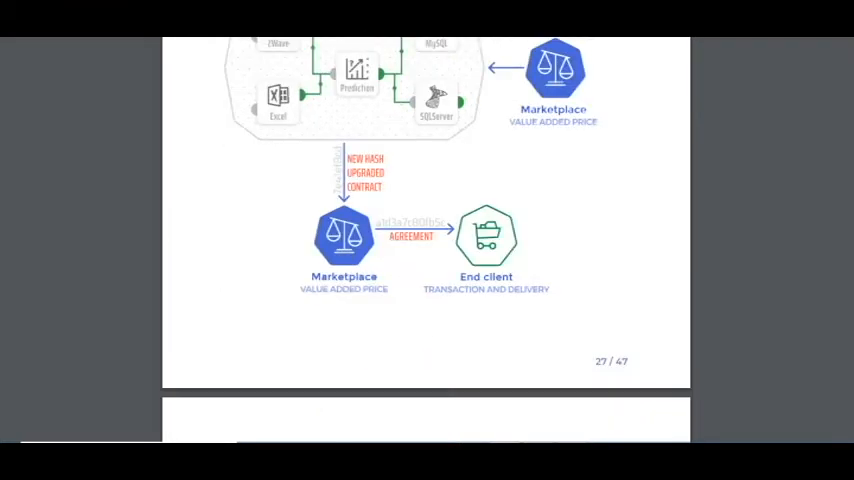
{"action": "scroll", "scroll_direction": "down", "scroll_amount": 3}
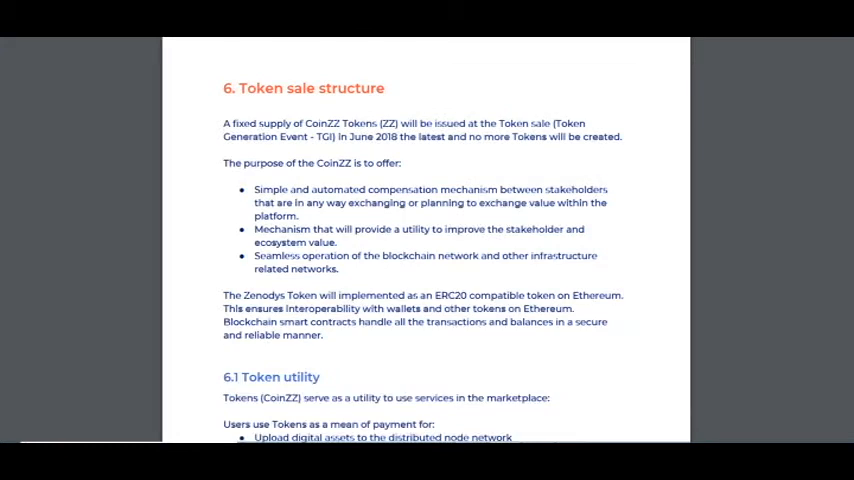
{"action": "scroll", "scroll_direction": "down", "scroll_amount": 3}
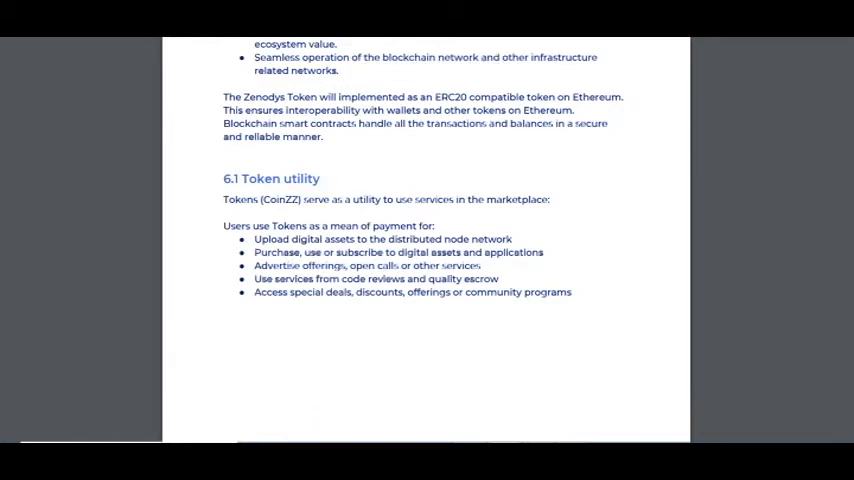
{"action": "scroll", "scroll_direction": "down", "scroll_amount": 3}
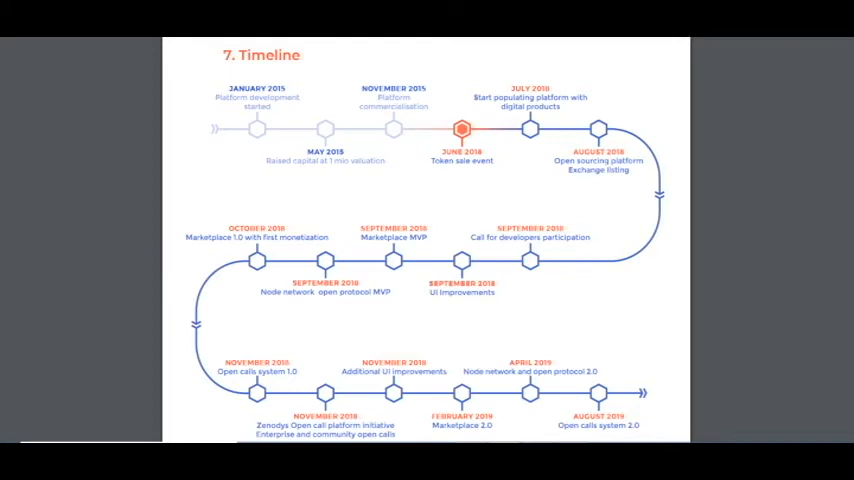
{"action": "scroll", "scroll_direction": "down", "scroll_amount": 3}
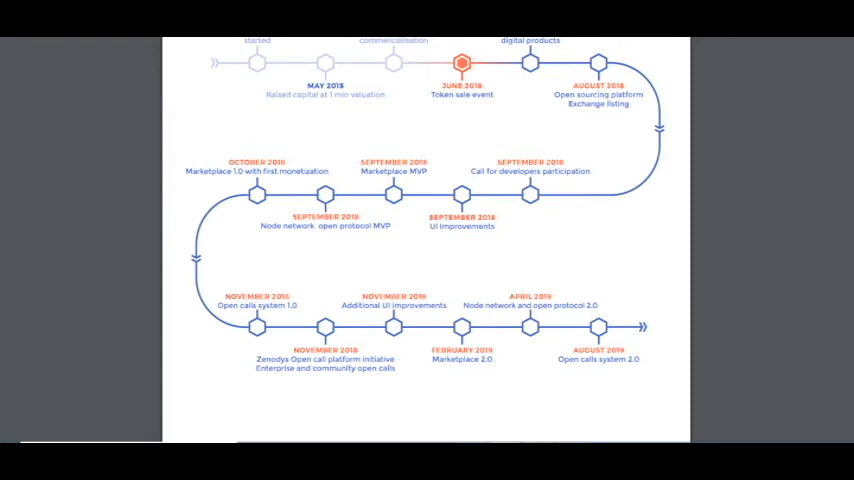
{"action": "scroll", "scroll_direction": "down", "scroll_amount": 3}
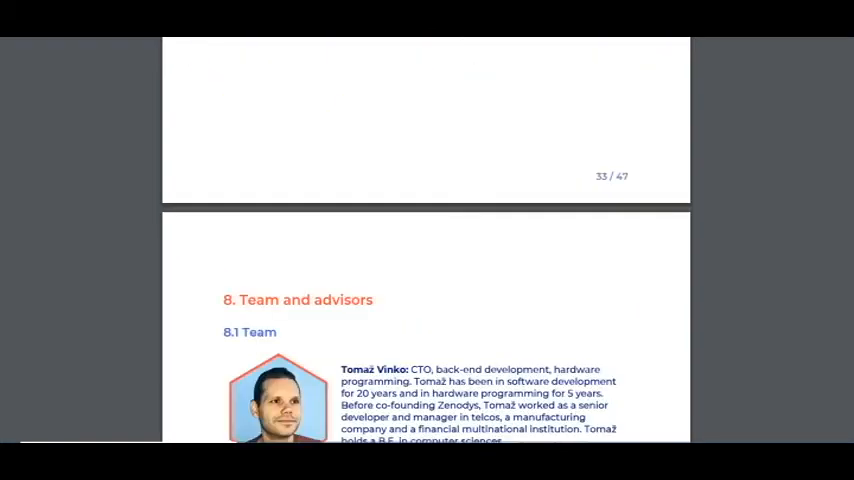
{"action": "scroll", "scroll_direction": "down", "scroll_amount": 3}
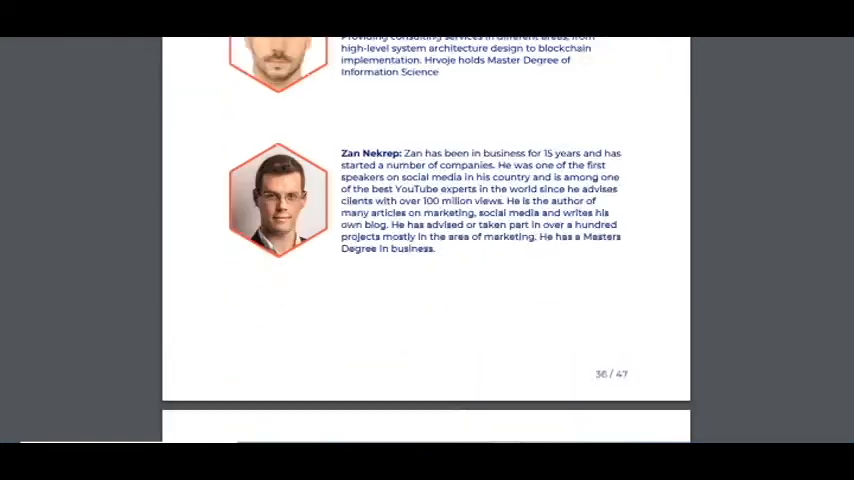
{"action": "scroll", "scroll_direction": "down", "scroll_amount": 3}
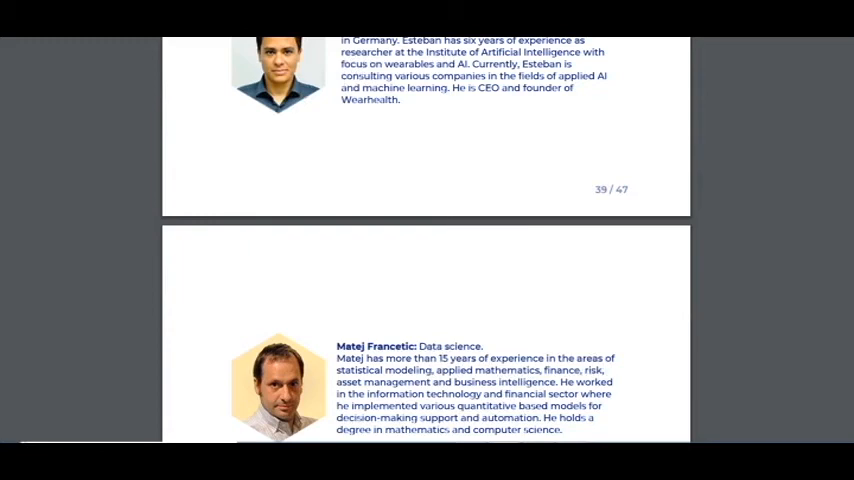
{"action": "scroll", "scroll_direction": "down", "scroll_amount": 3}
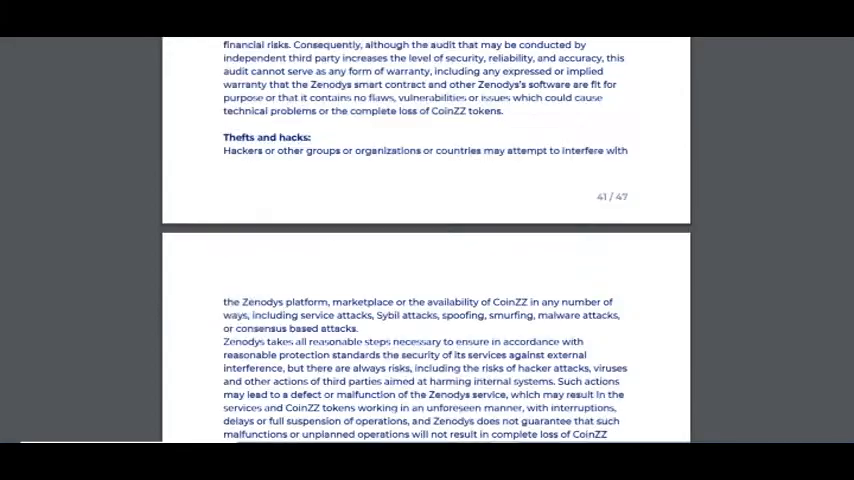
{"action": "scroll", "scroll_direction": "down", "scroll_amount": 3}
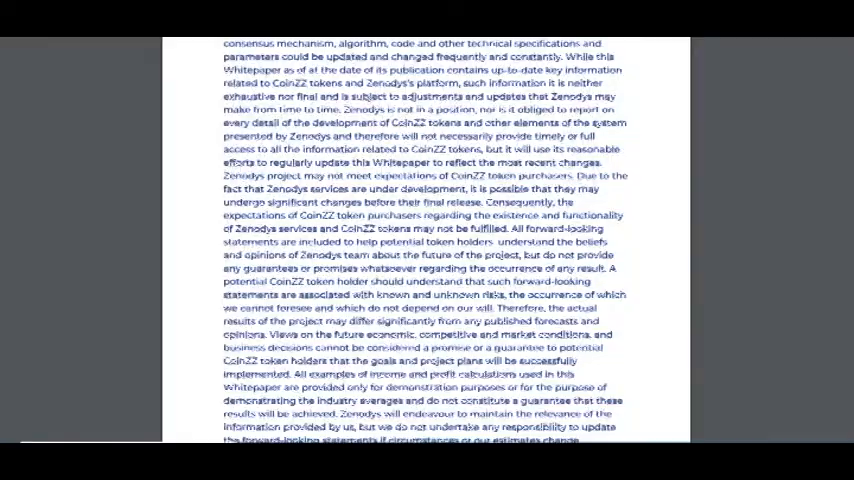
{"action": "scroll", "scroll_direction": "down", "scroll_amount": 3}
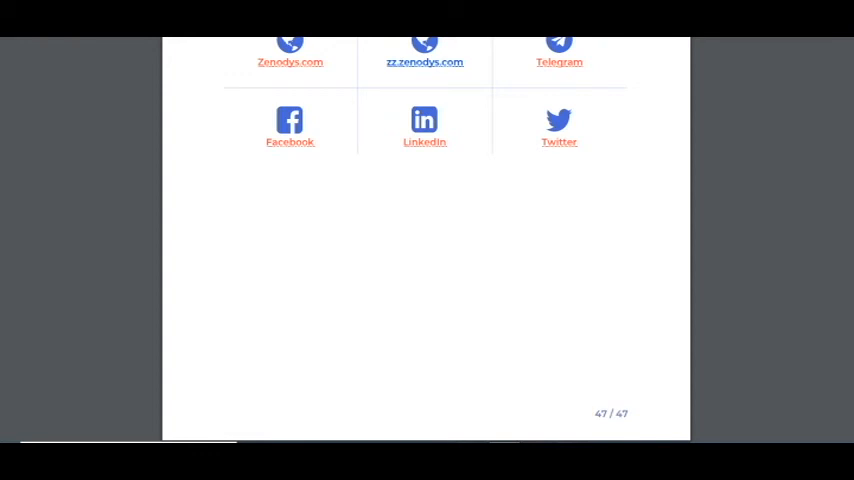